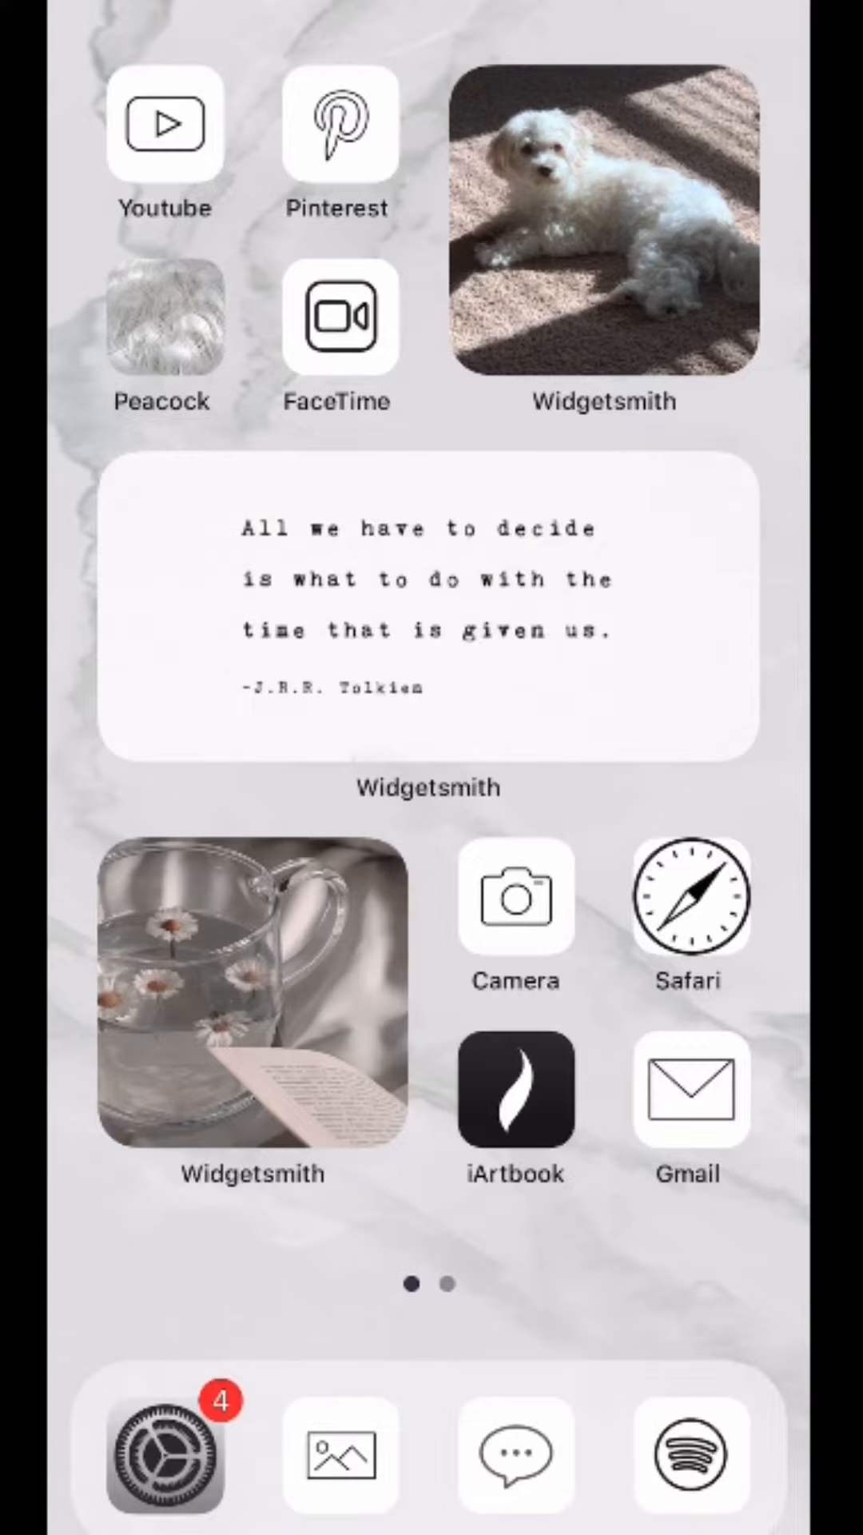
Step: Launch iArtbook from the home screen to reach its saved colour palettes
left_click(516, 1090)
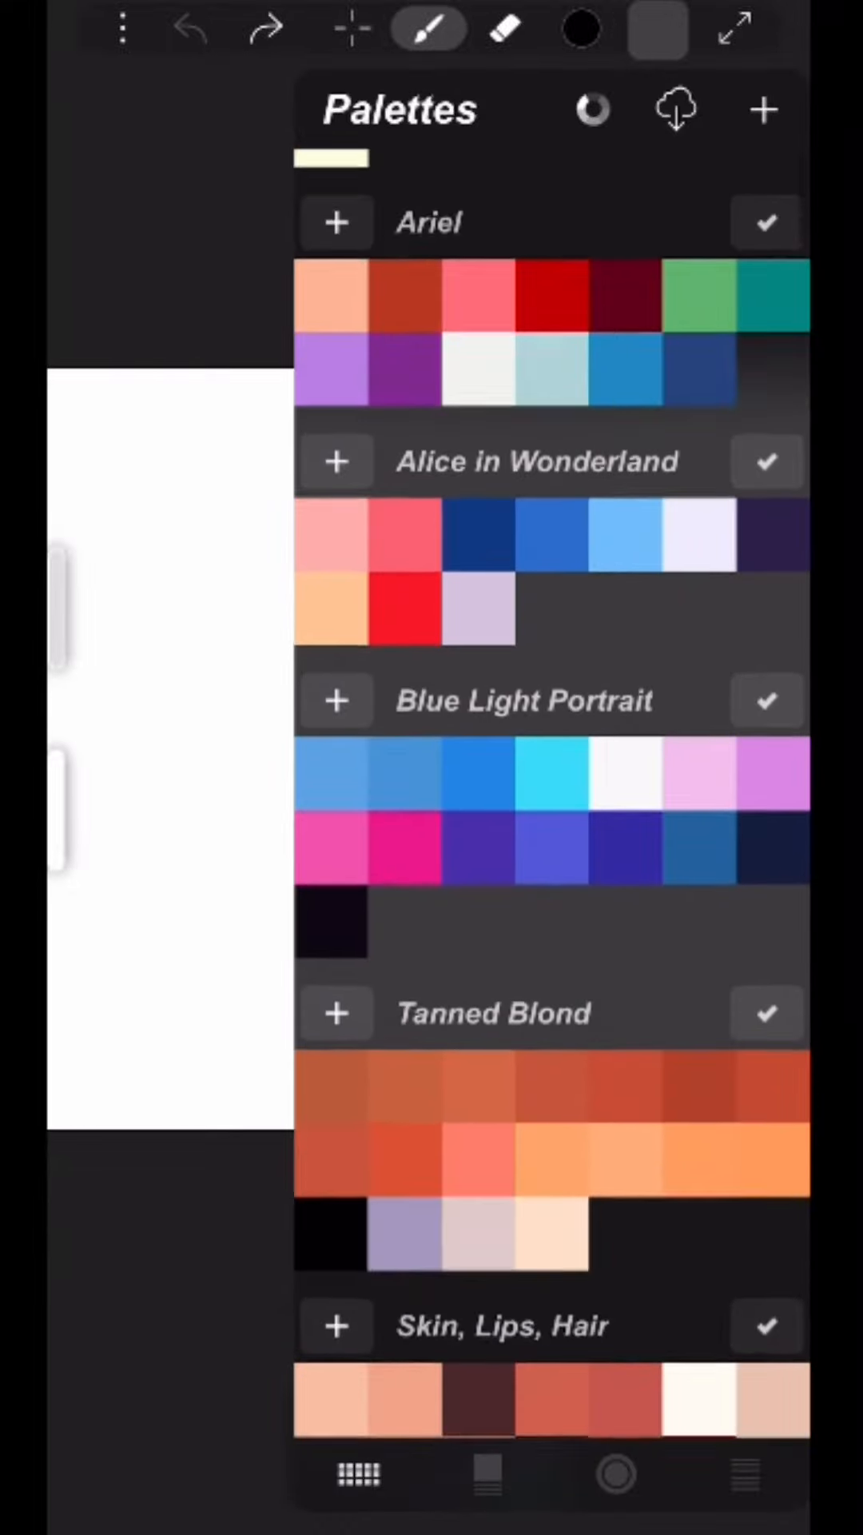
Step: Scroll the Palettes list down to the Skin, Lips, Hair palette
scroll("down", 3)
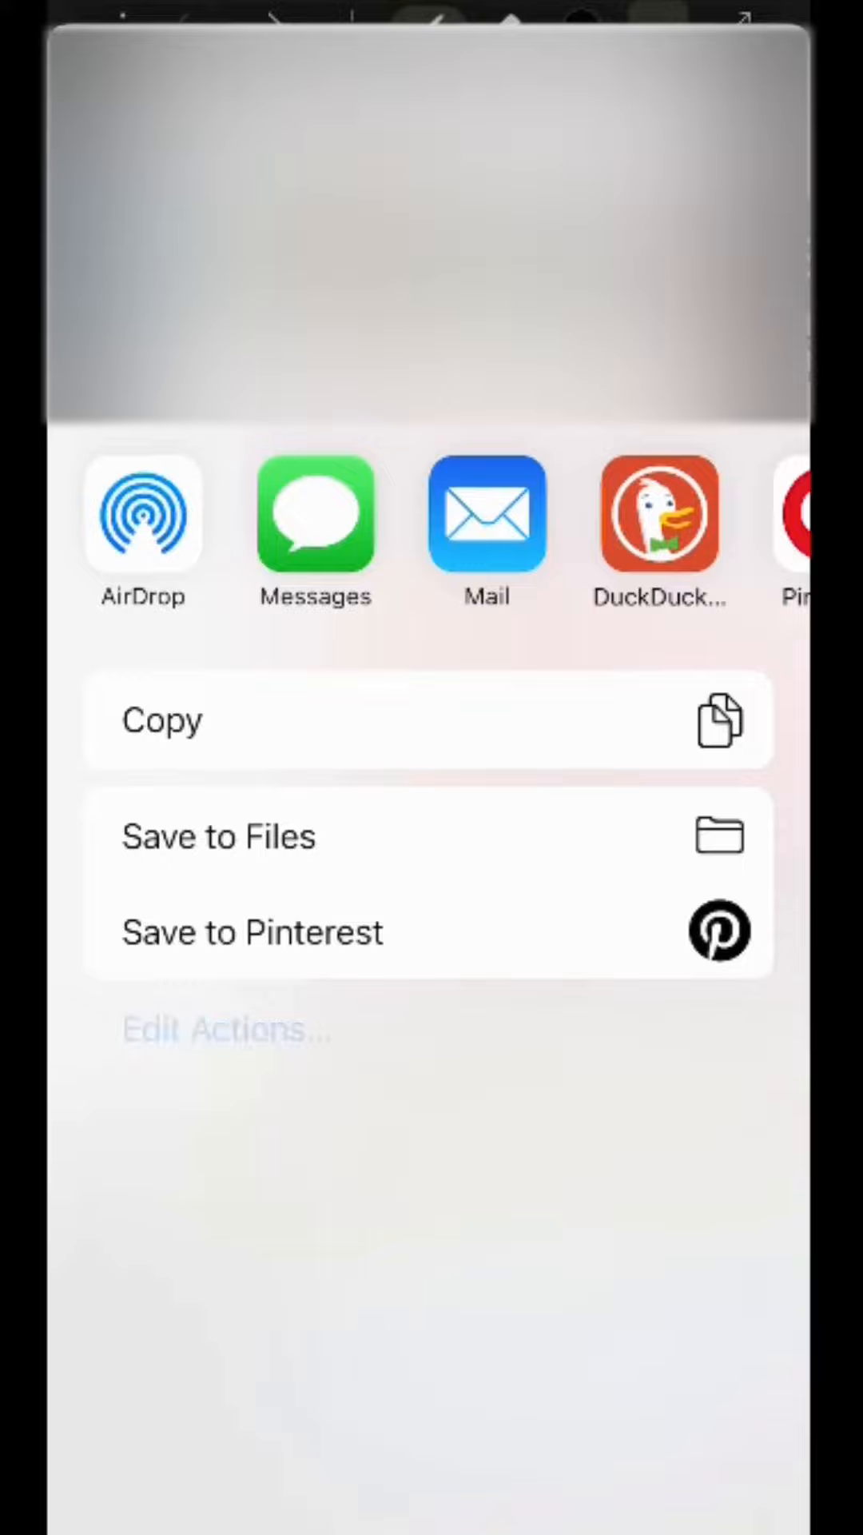
Step: Save Skin, Lips, Hair.ipalette to Files and confirm the save
left_click(218, 837)
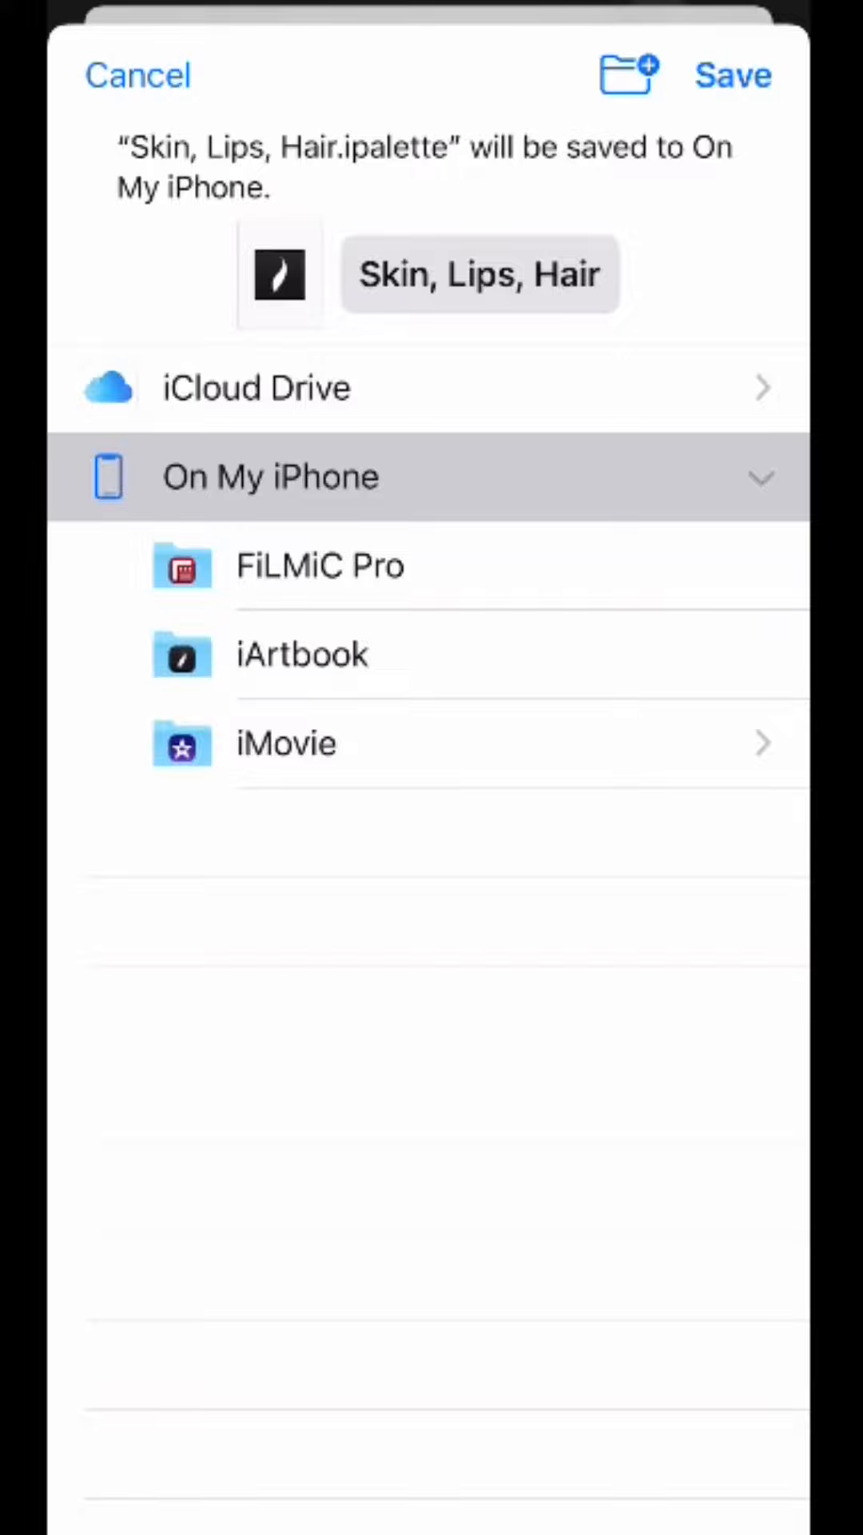
left_click(733, 75)
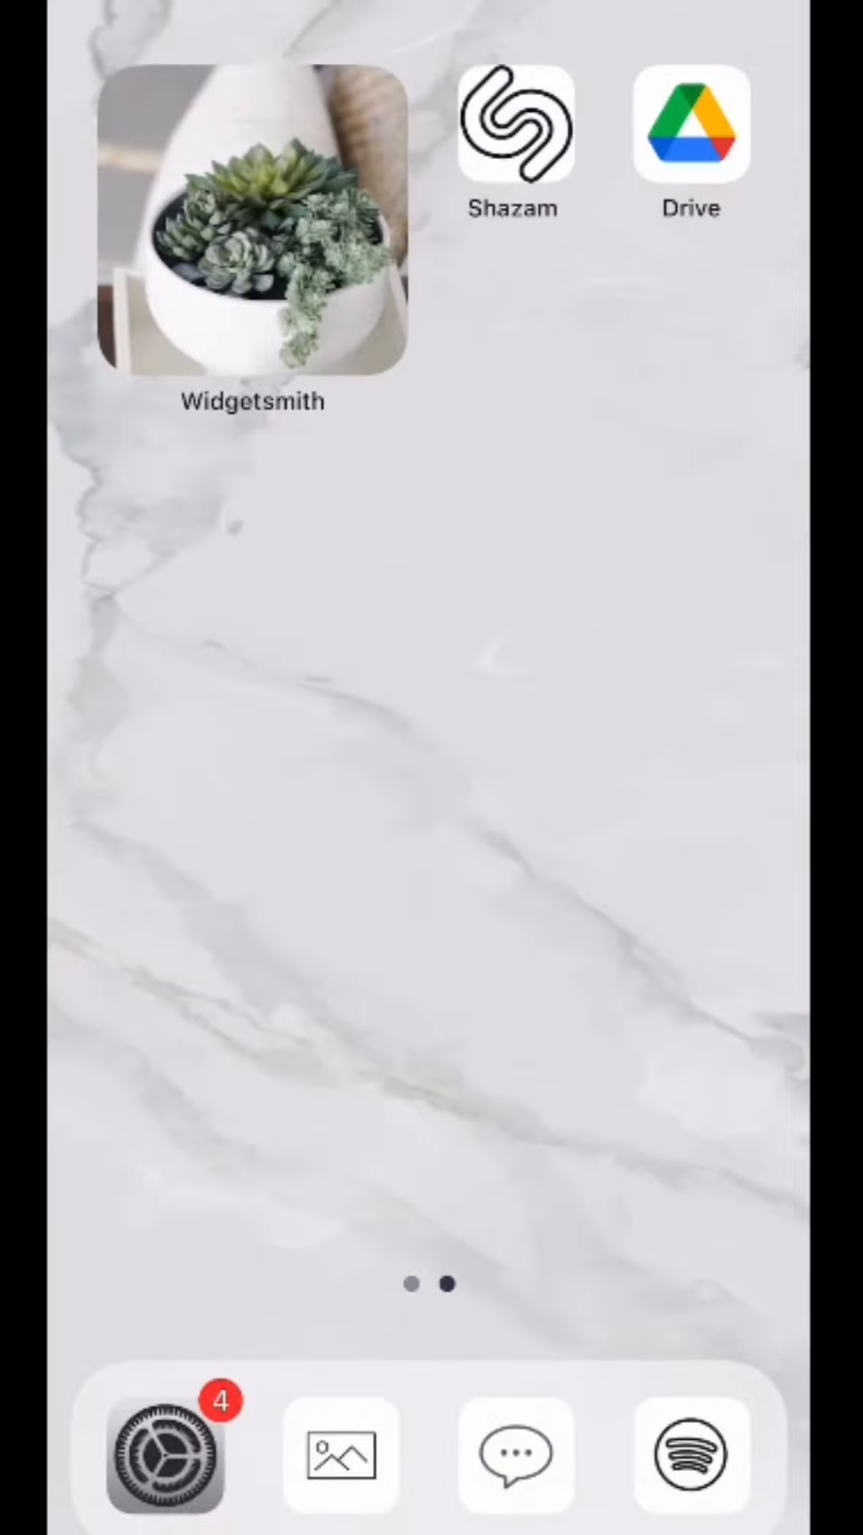
Step: Open Google Drive and show the menu for Skin, Lips, Hair.ipalette
left_click(690, 132)
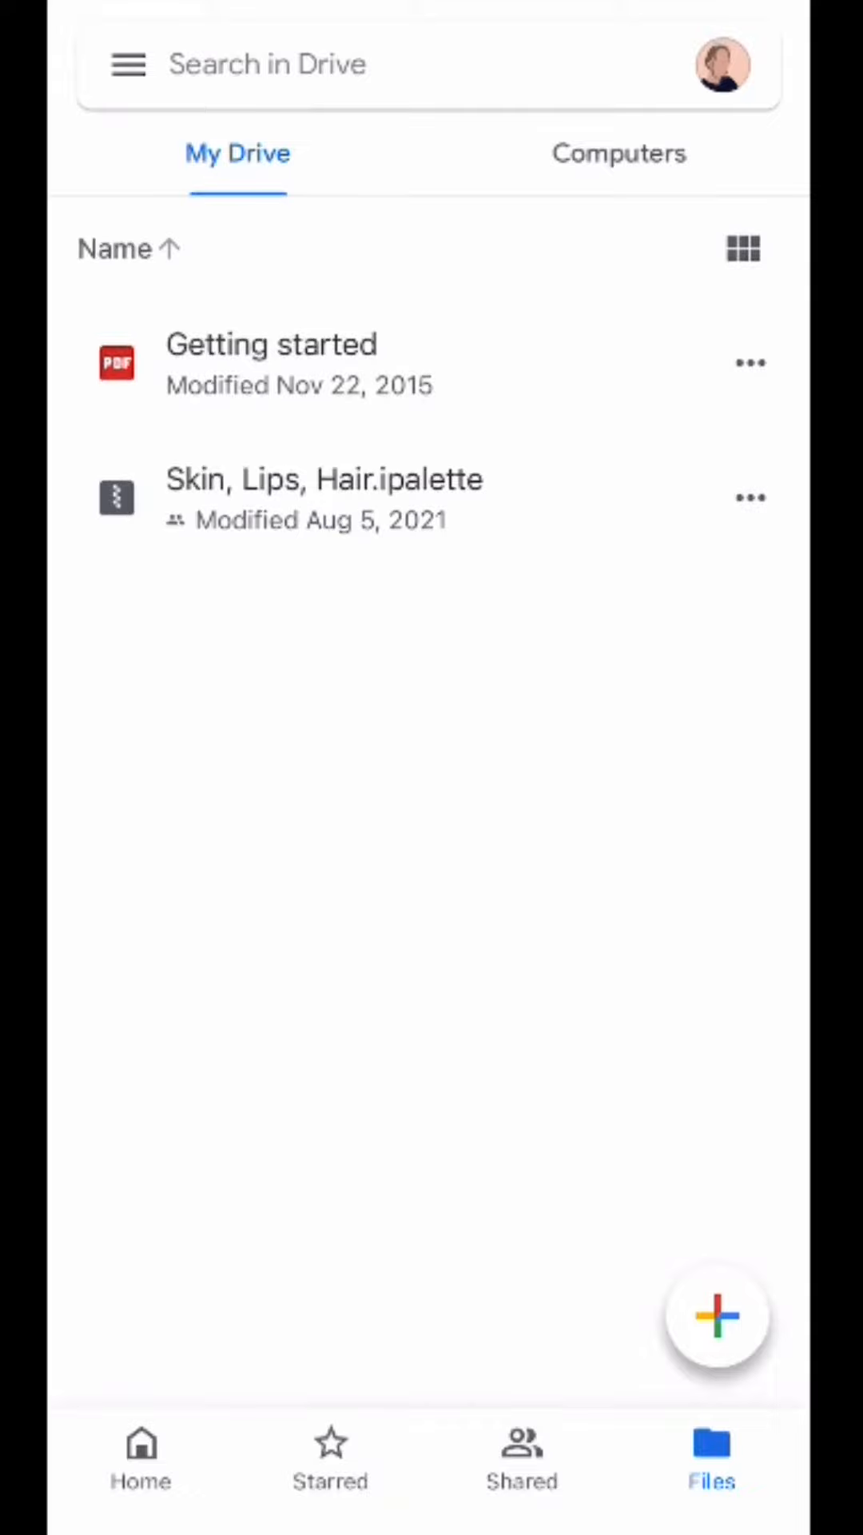
left_click(750, 497)
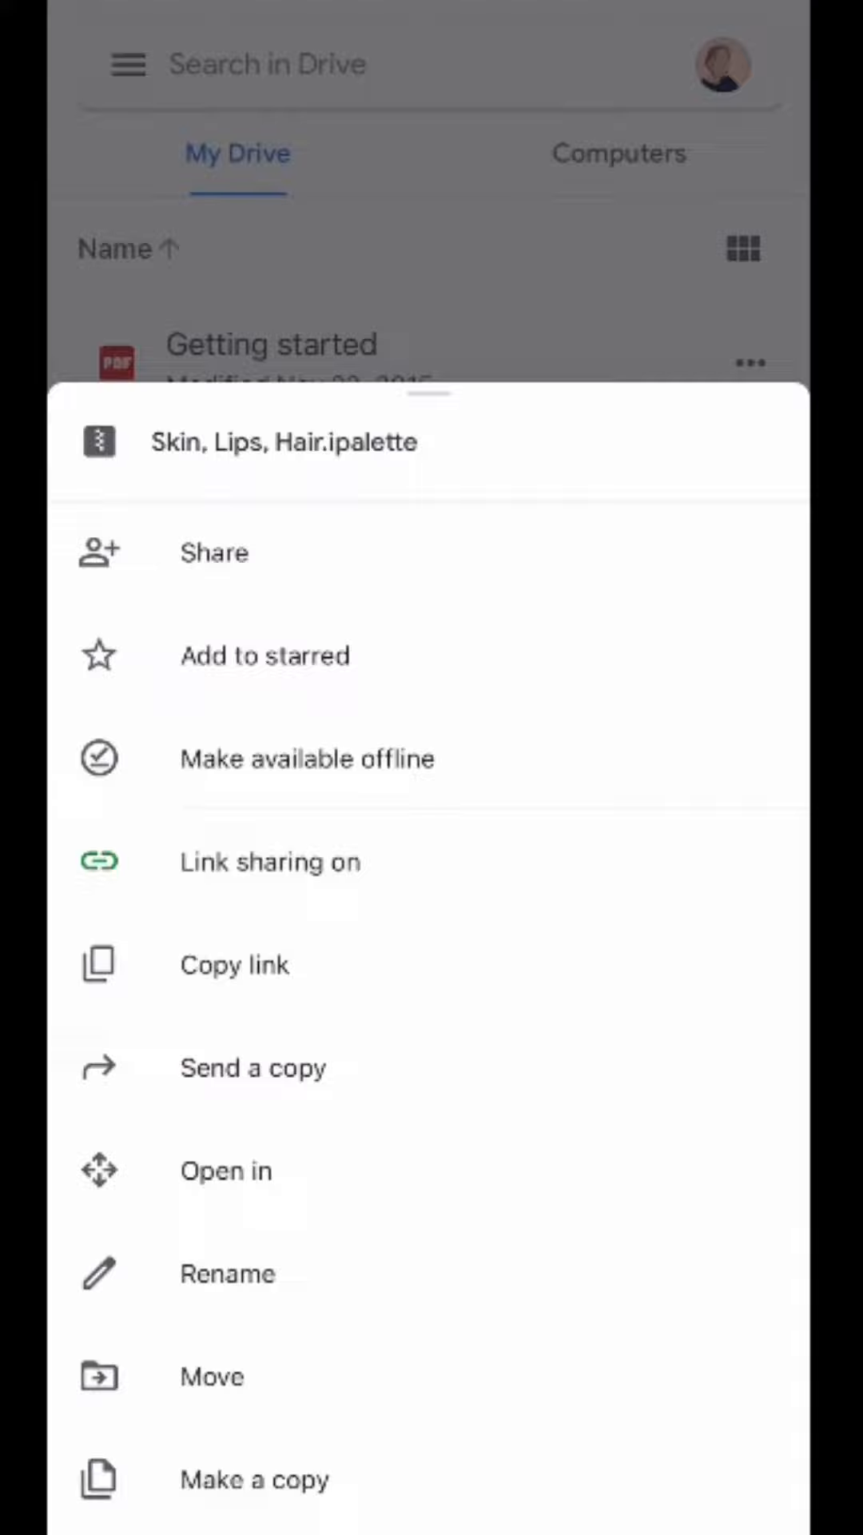
Step: Copy the Drive sharing link for Skin, Lips, Hair.ipalette
left_click(235, 964)
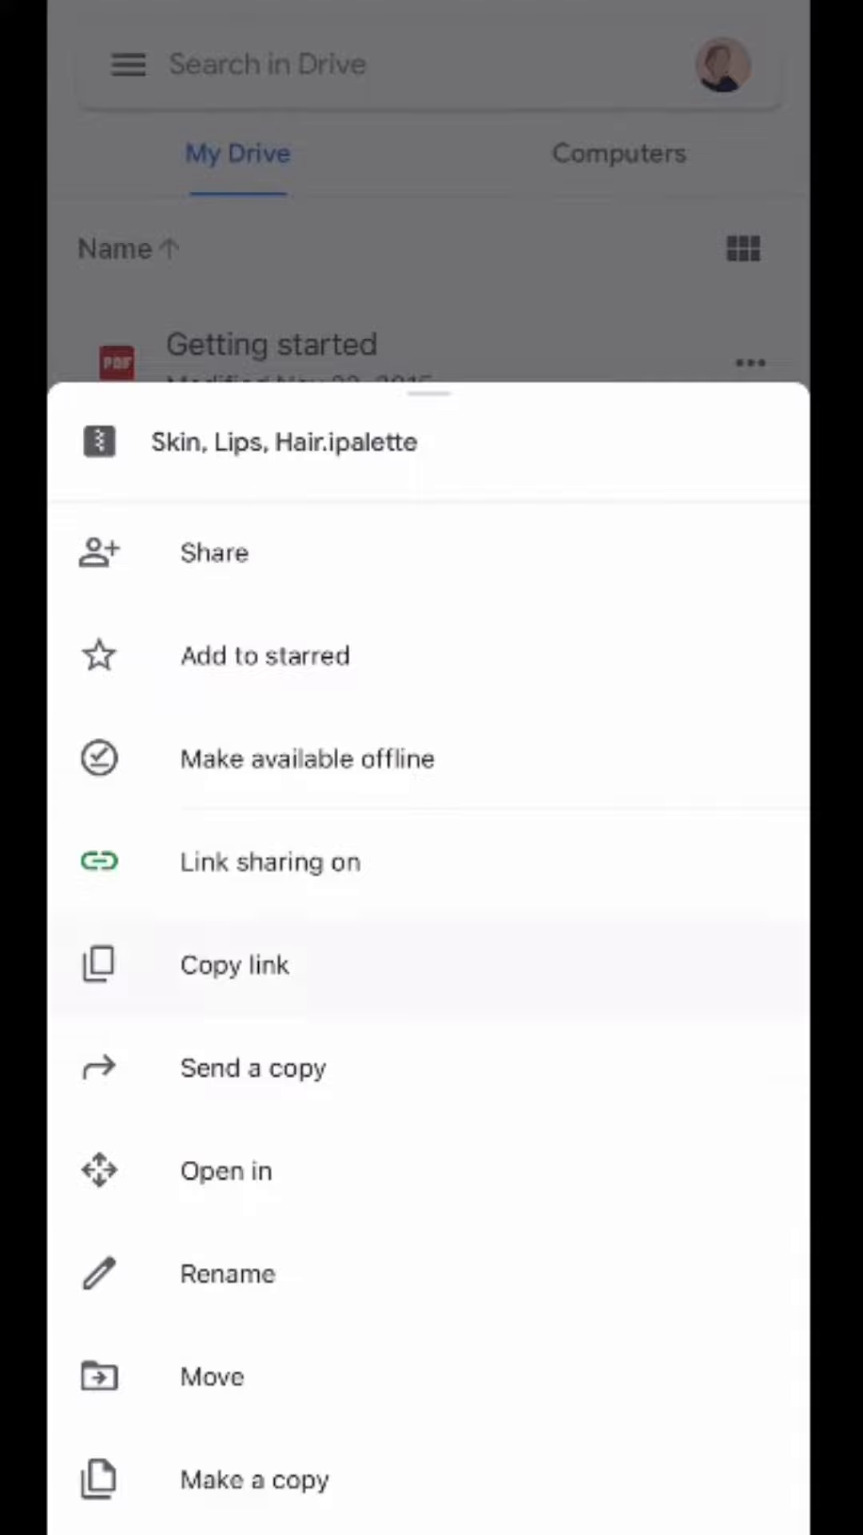
left_click(234, 964)
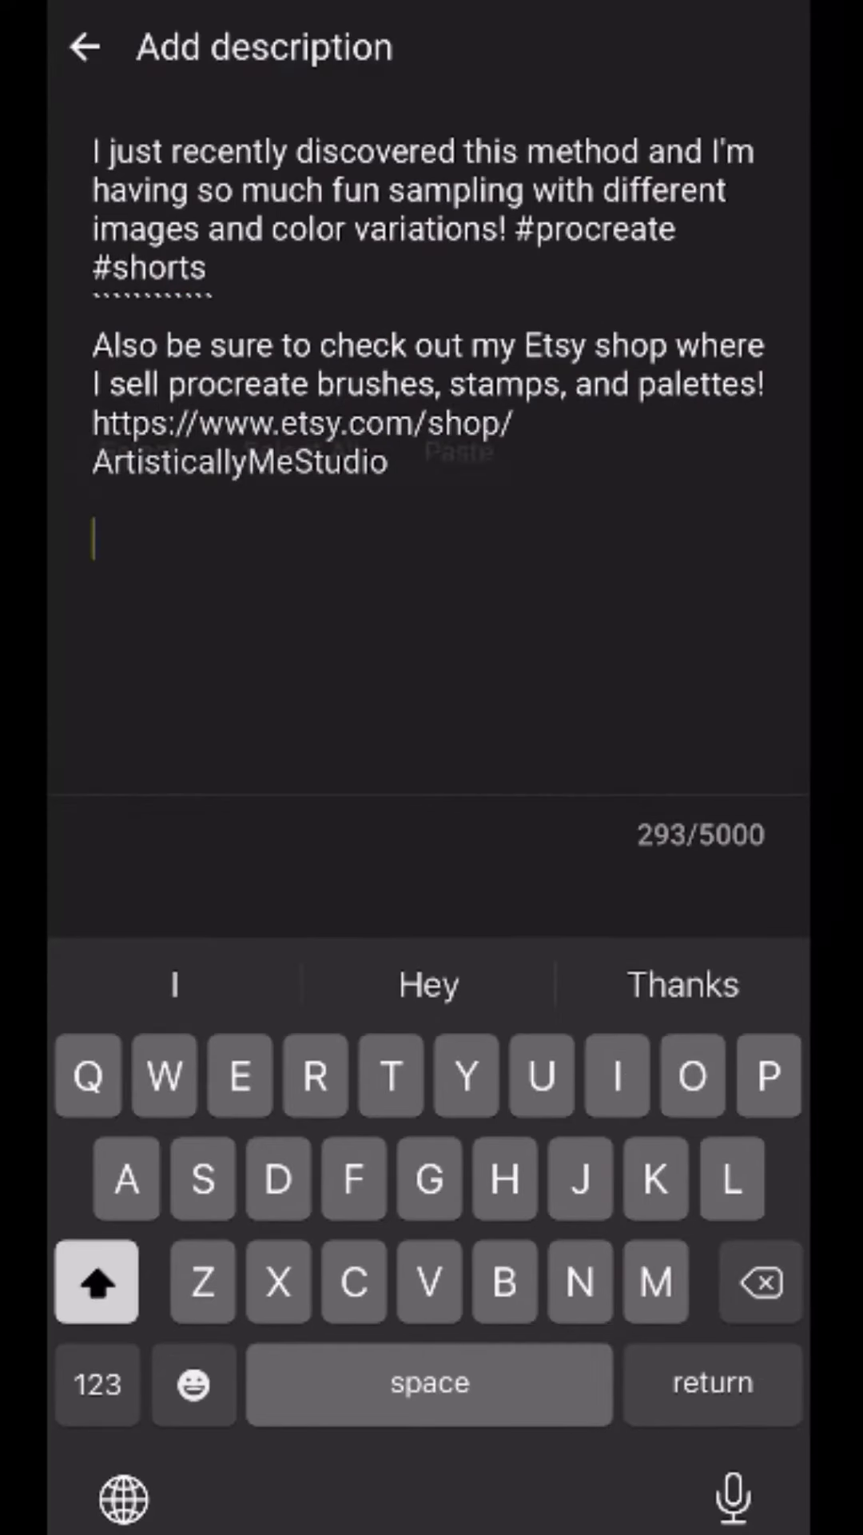
Step: Follow the Google Drive palette link from the YouTube video description
left_click(460, 451)
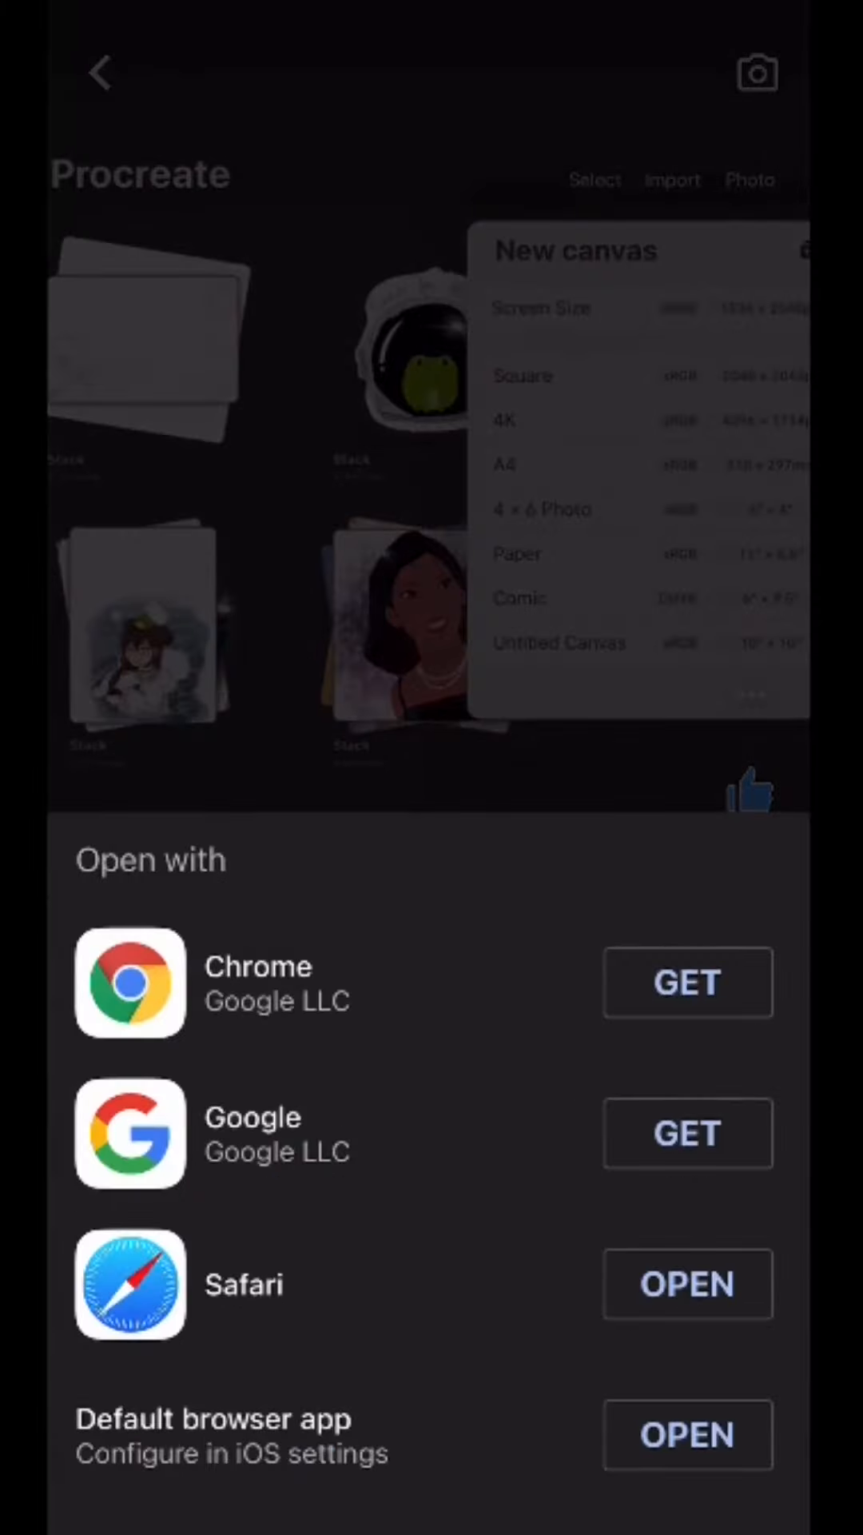
Step: Open the link in Safari, import the palette into iArtbook, and dismiss the confirmation
left_click(689, 1283)
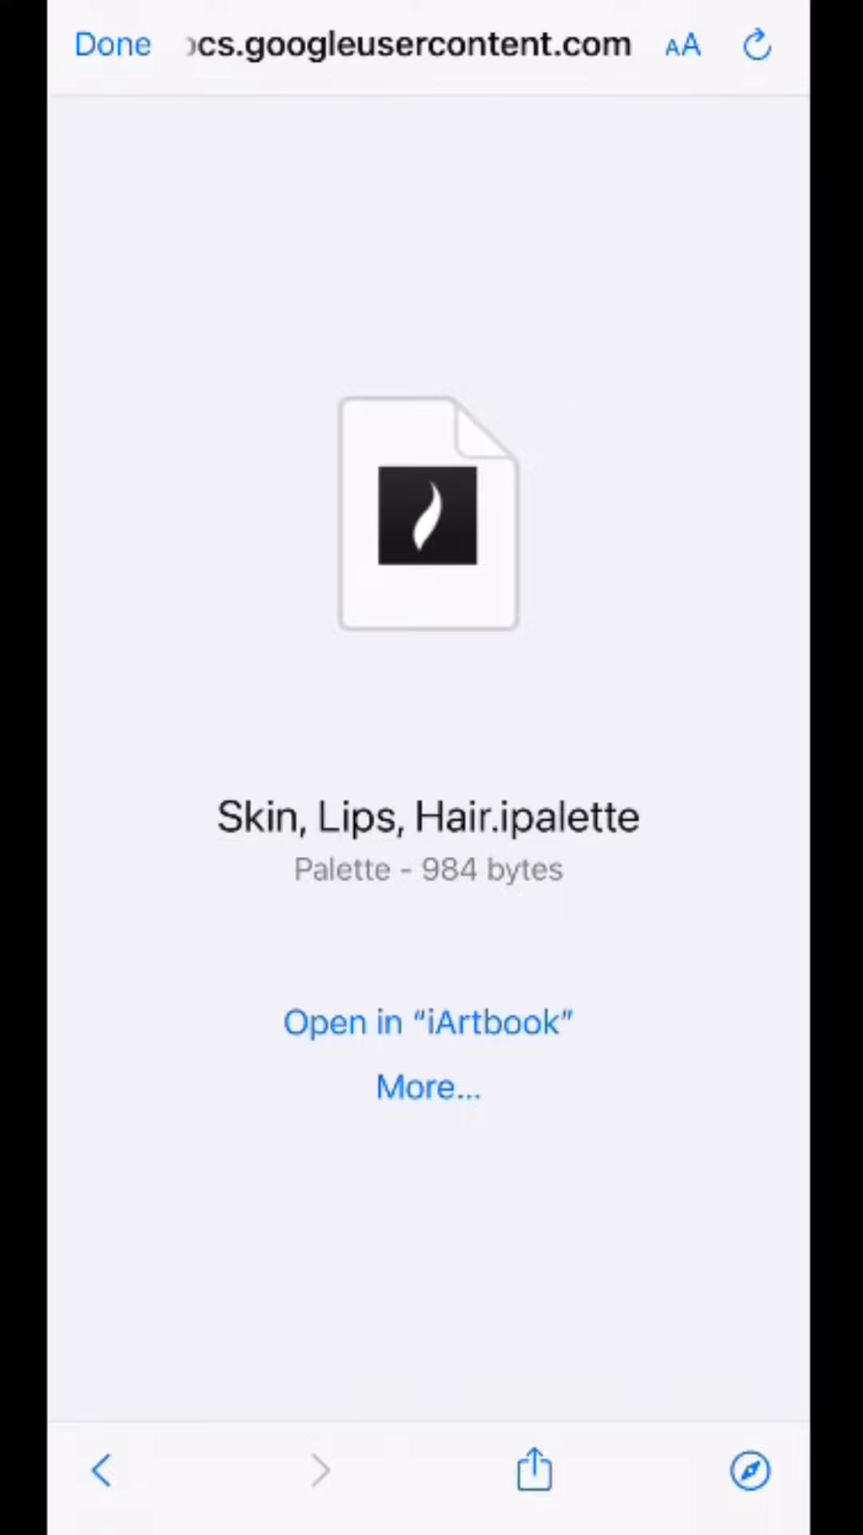
left_click(428, 1022)
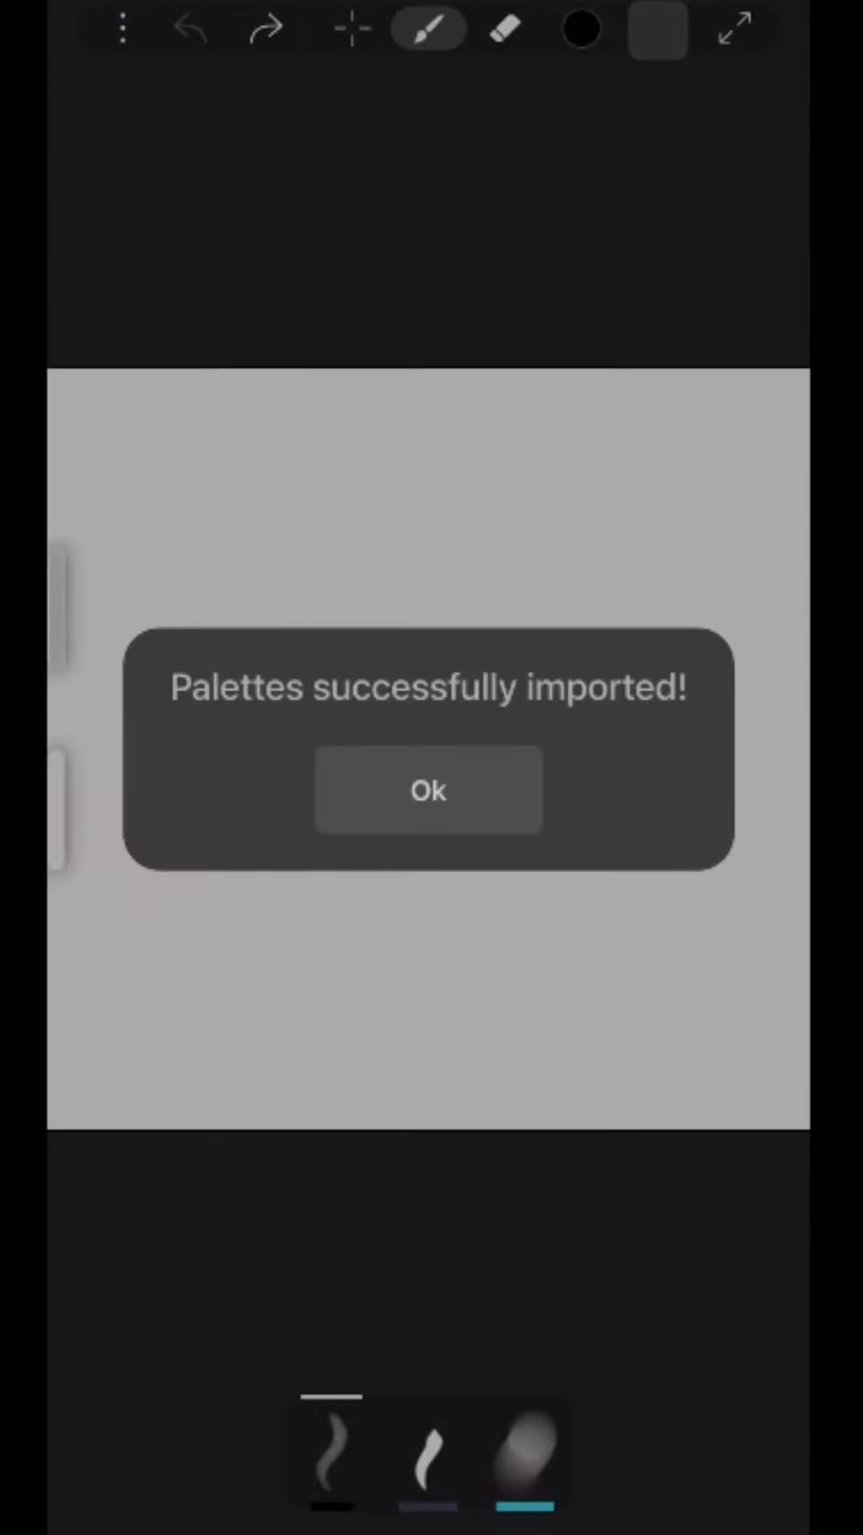
left_click(428, 790)
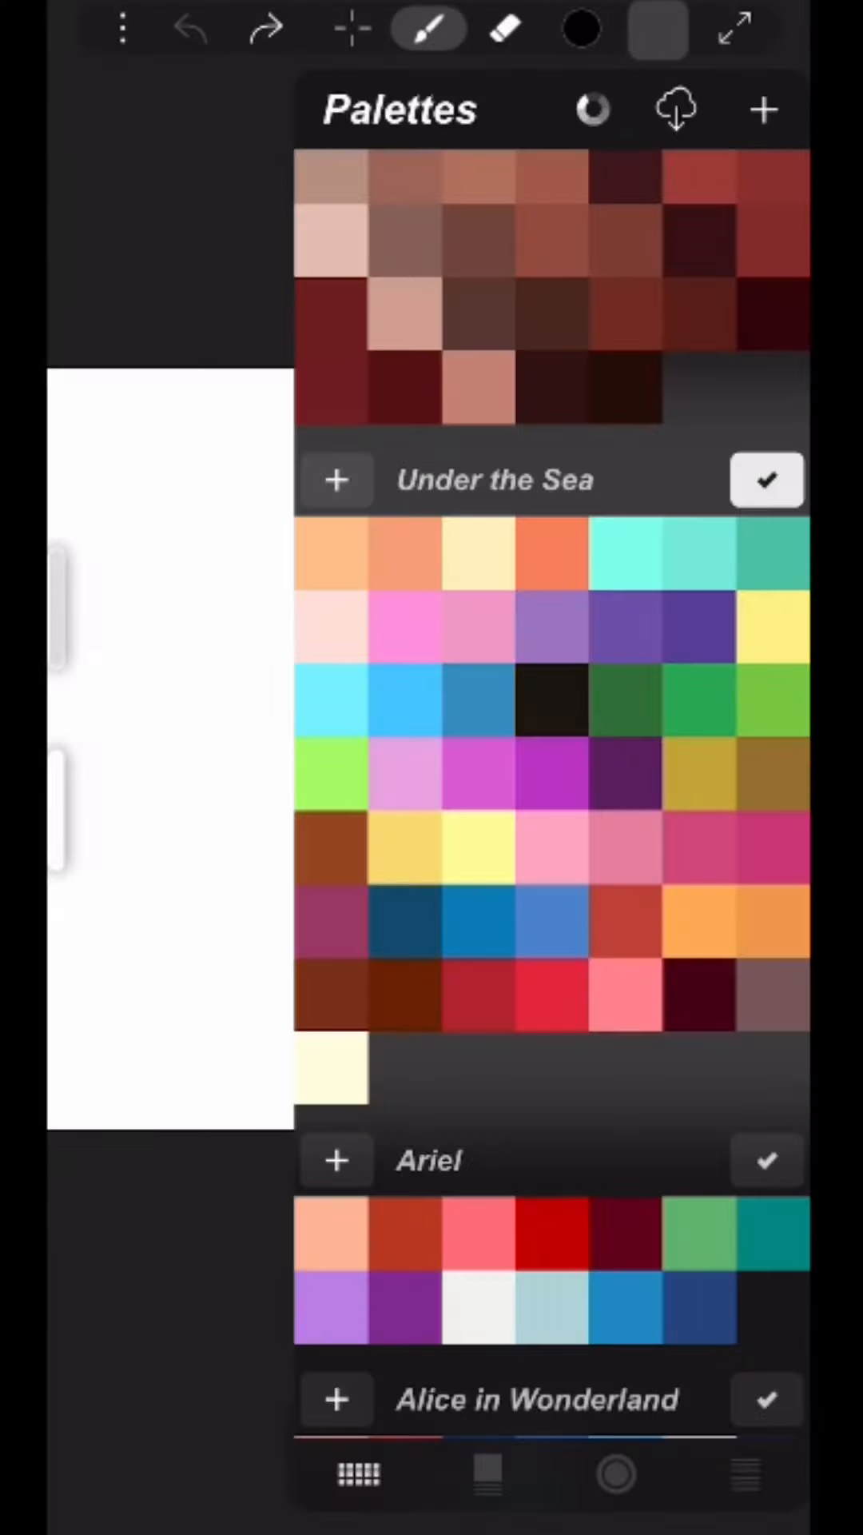